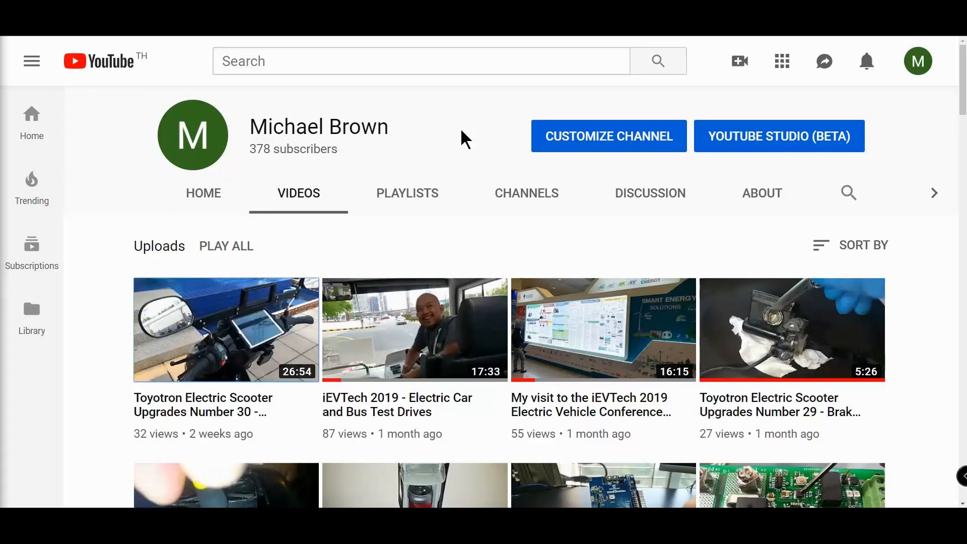
mouse_move(505, 255)
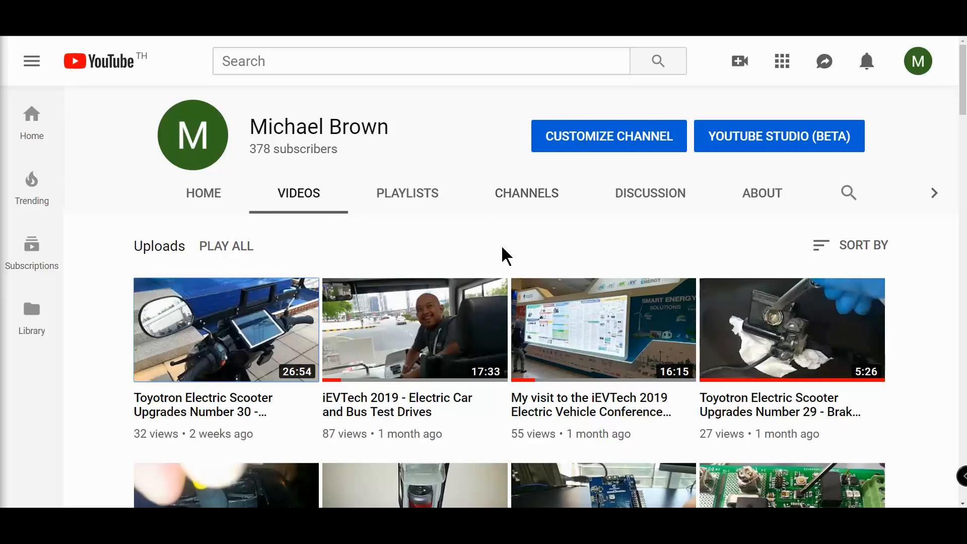
mouse_move(493, 249)
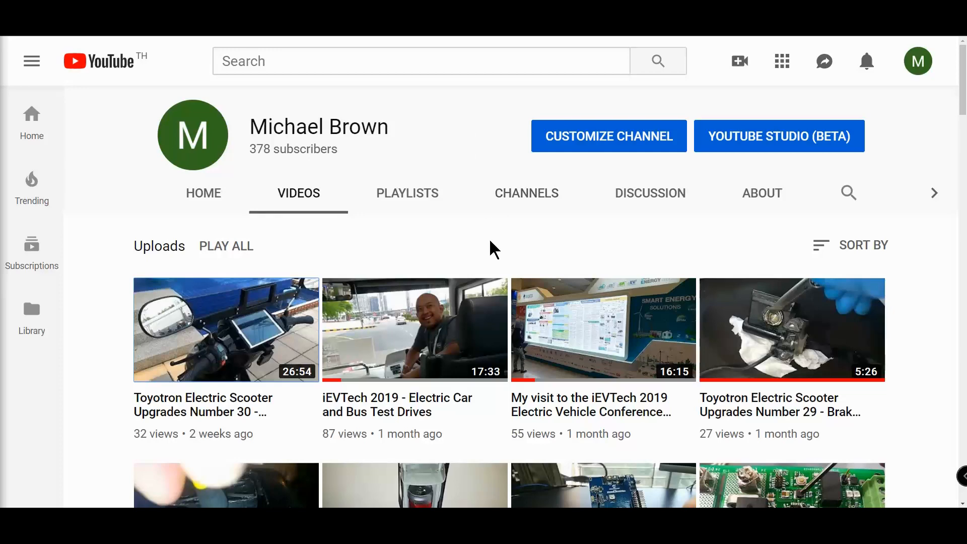
- Scroll down the Atmel START page past the workflow figure to the Software Content and IDE sections
scroll("down", 3)
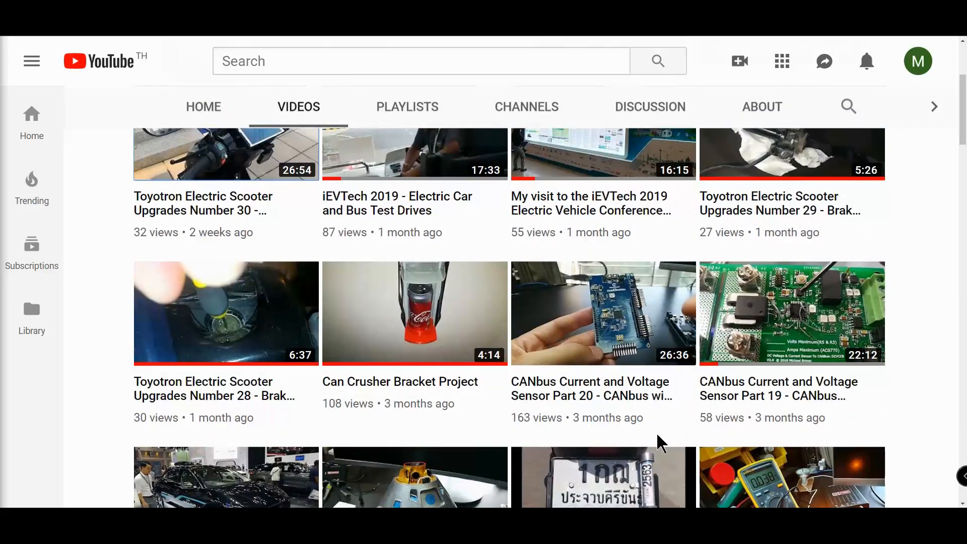
mouse_move(554, 396)
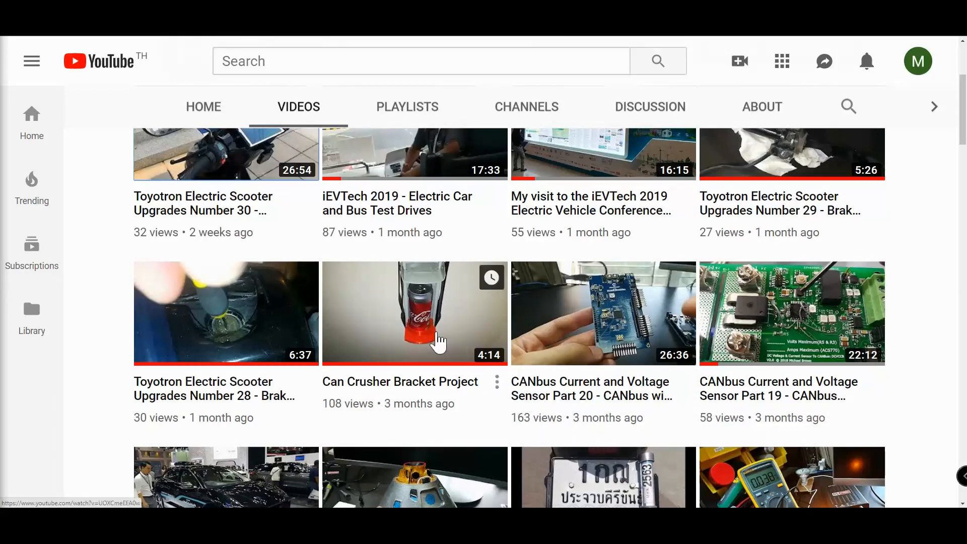
scroll("down", 3)
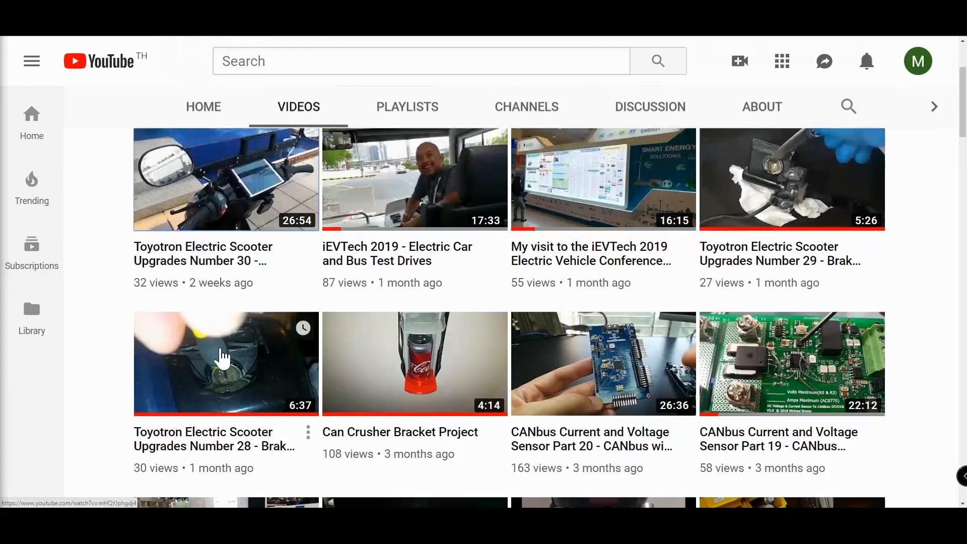
mouse_move(597, 180)
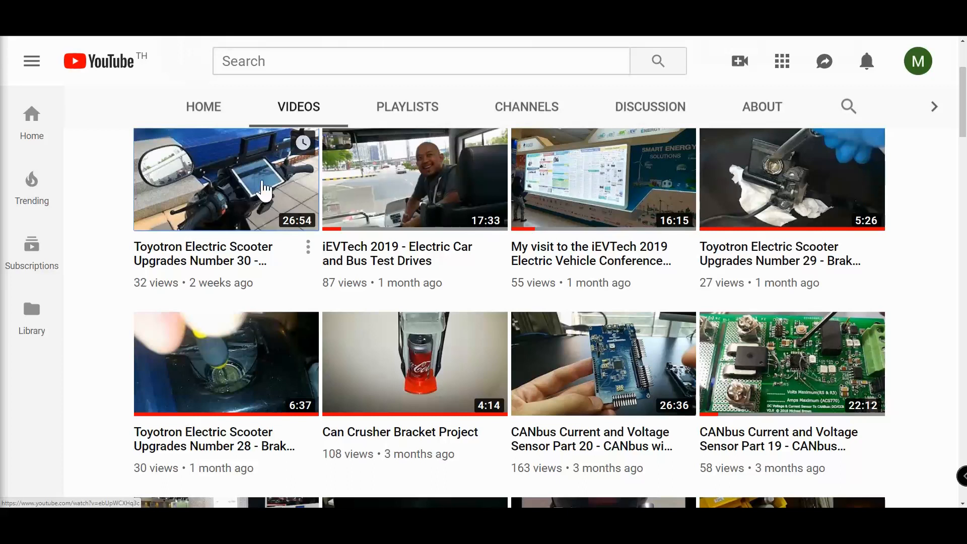
mouse_move(113, 183)
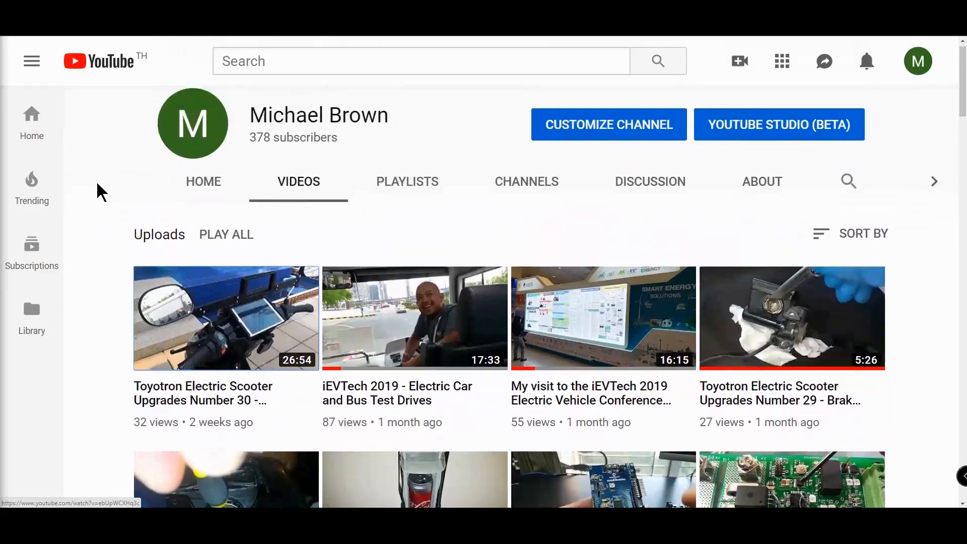
scroll("down", 3)
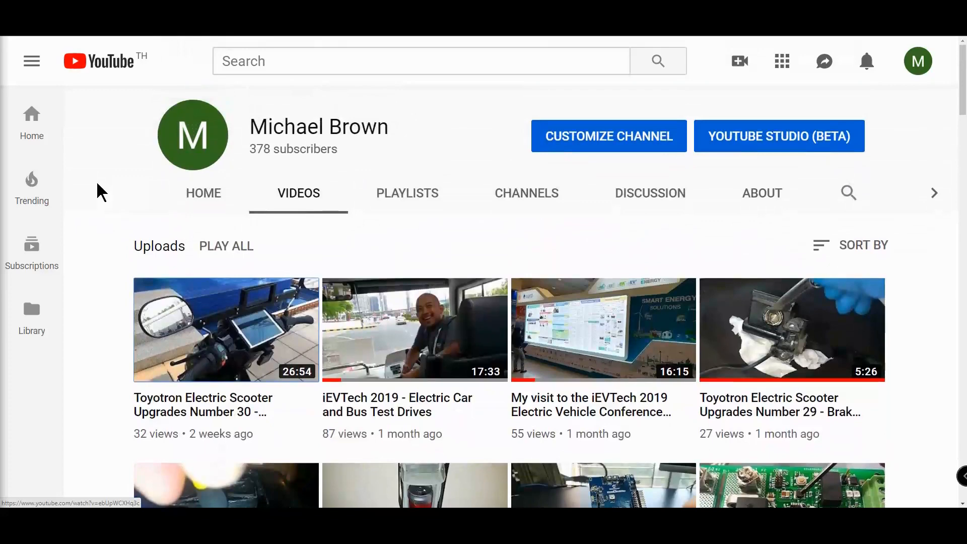
scroll("down", 3)
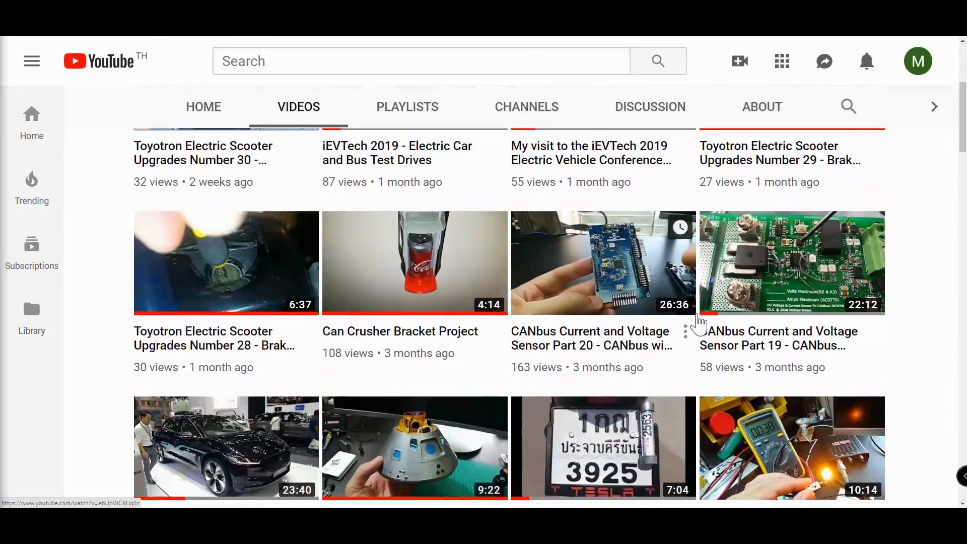
mouse_move(913, 275)
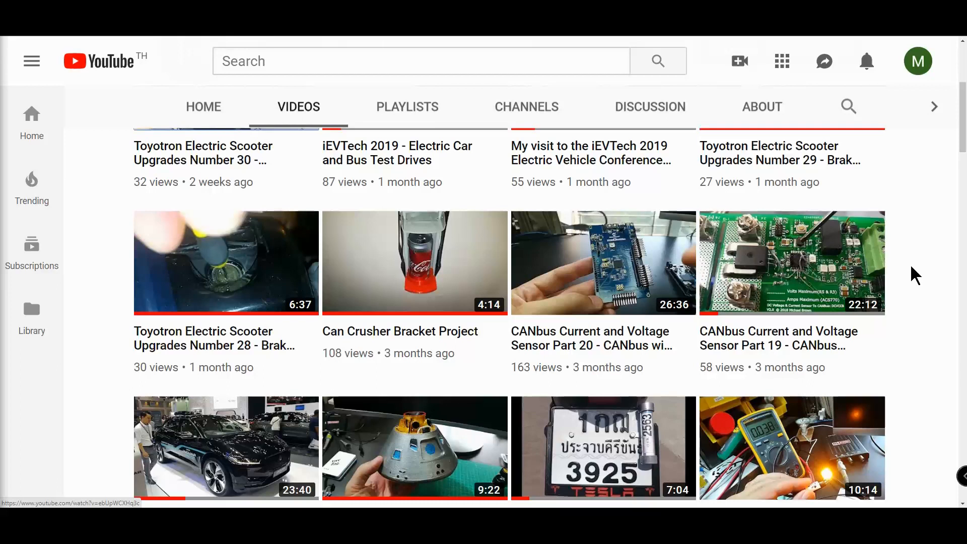
mouse_move(917, 262)
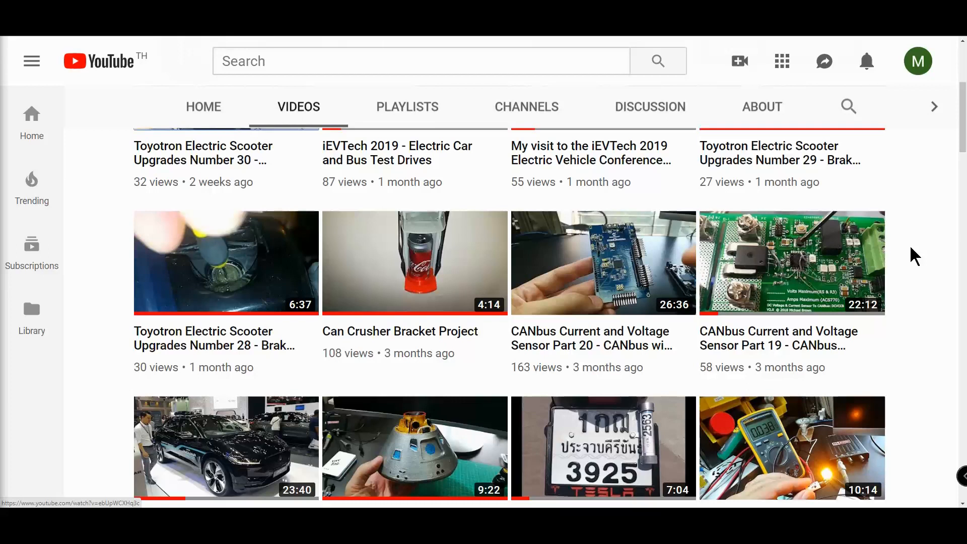
mouse_move(913, 267)
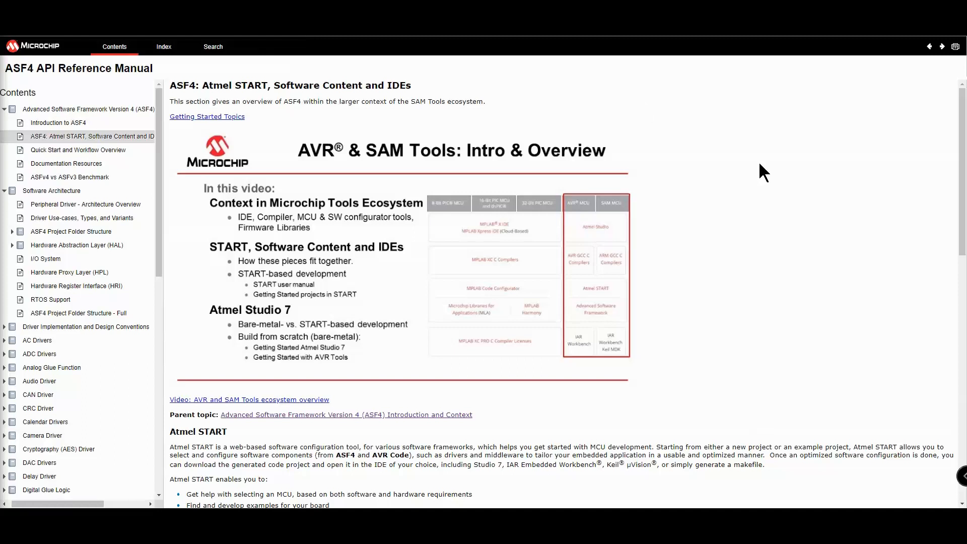
scroll("down", 3)
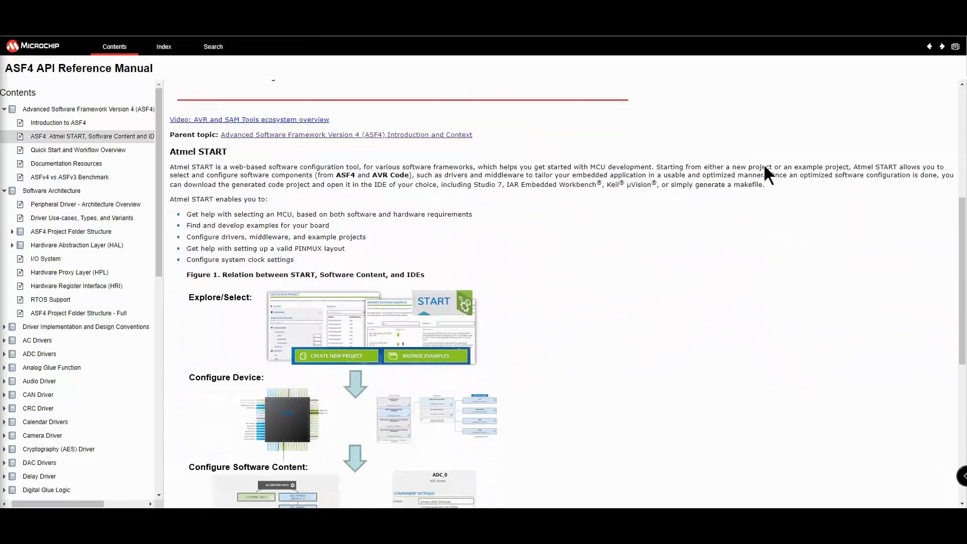
scroll("down", 3)
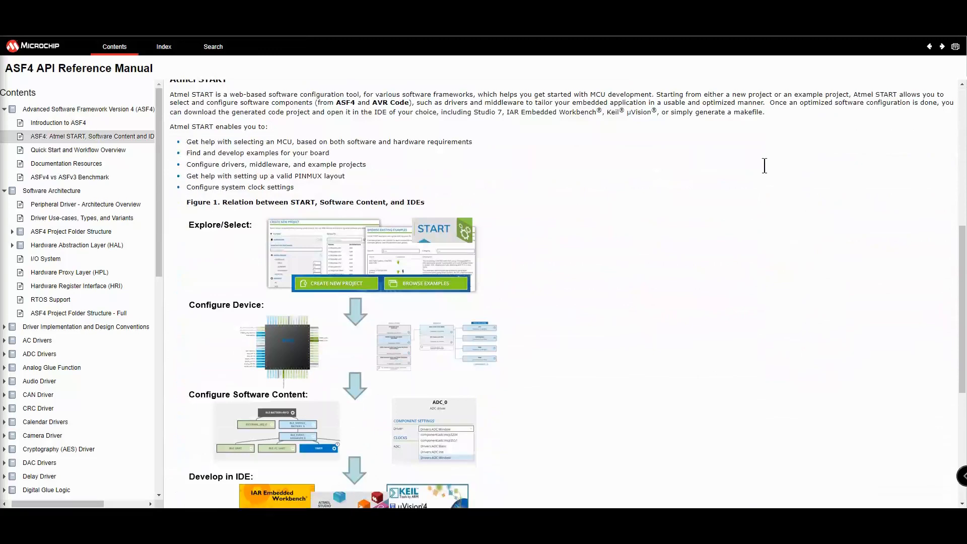
scroll("down", 3)
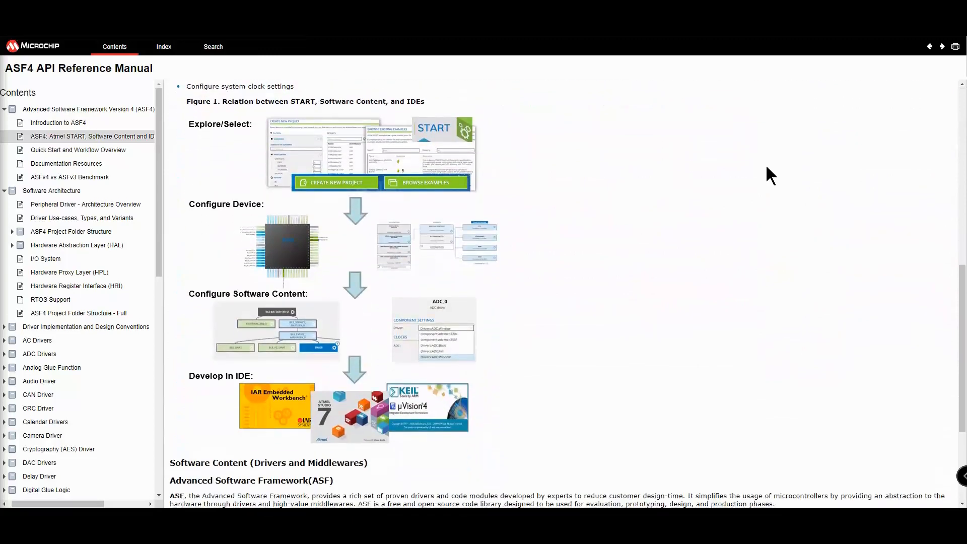
scroll("down", 3)
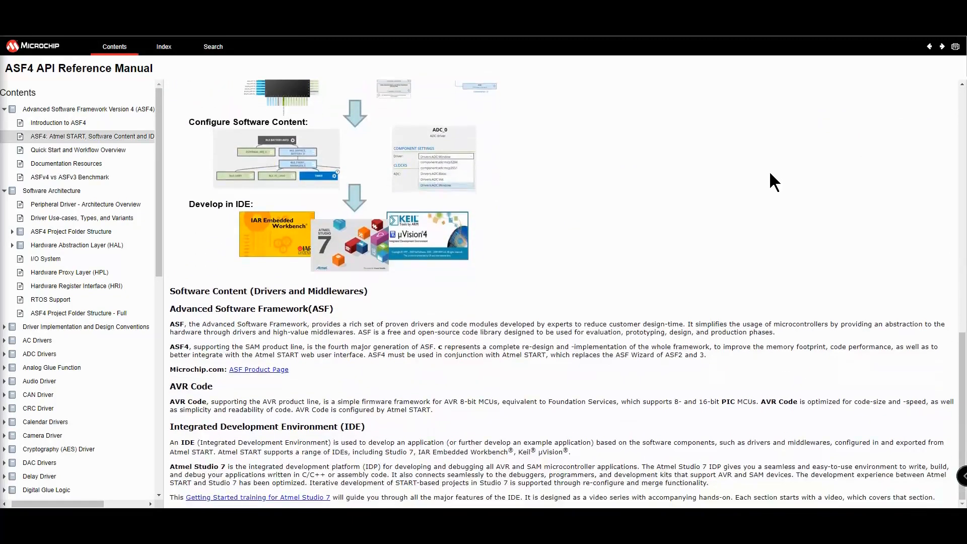
mouse_move(709, 331)
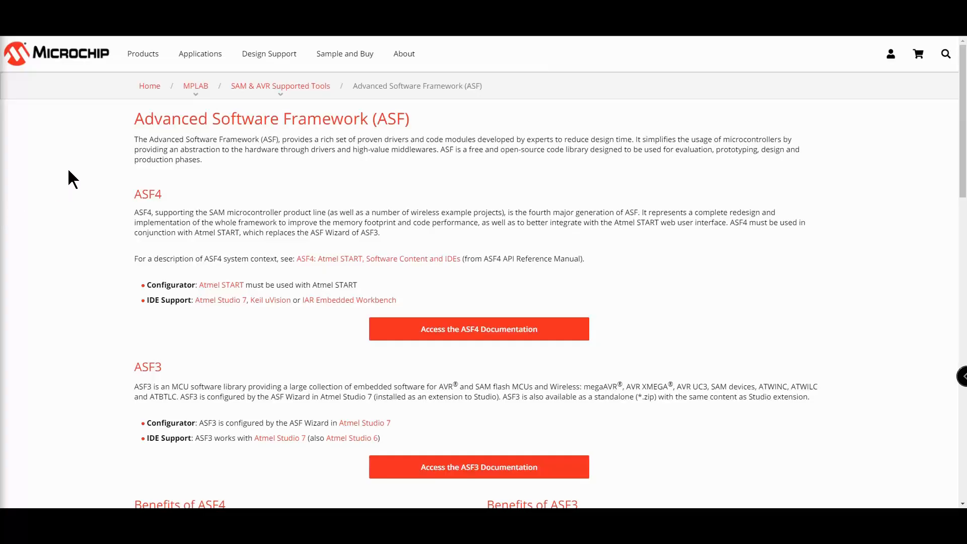
mouse_move(238, 213)
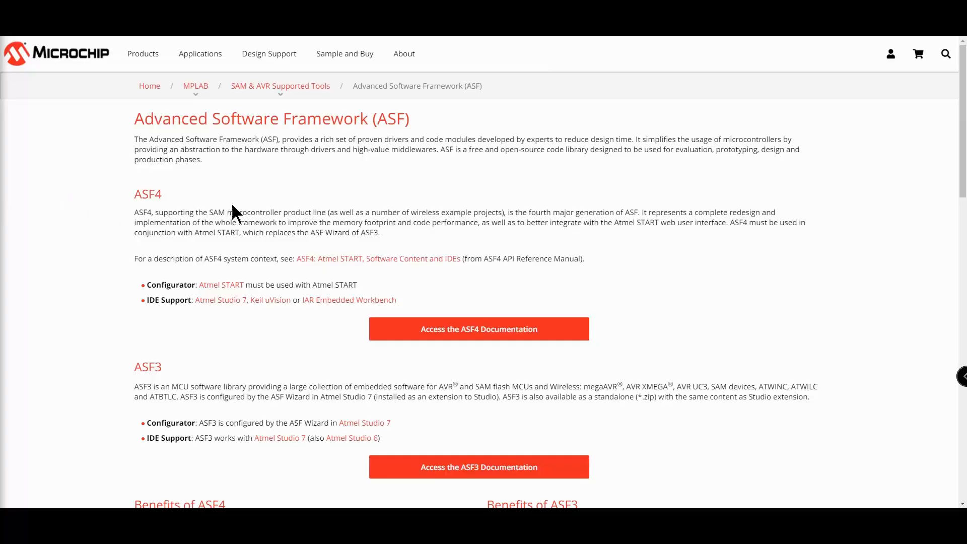
double_click(147, 193)
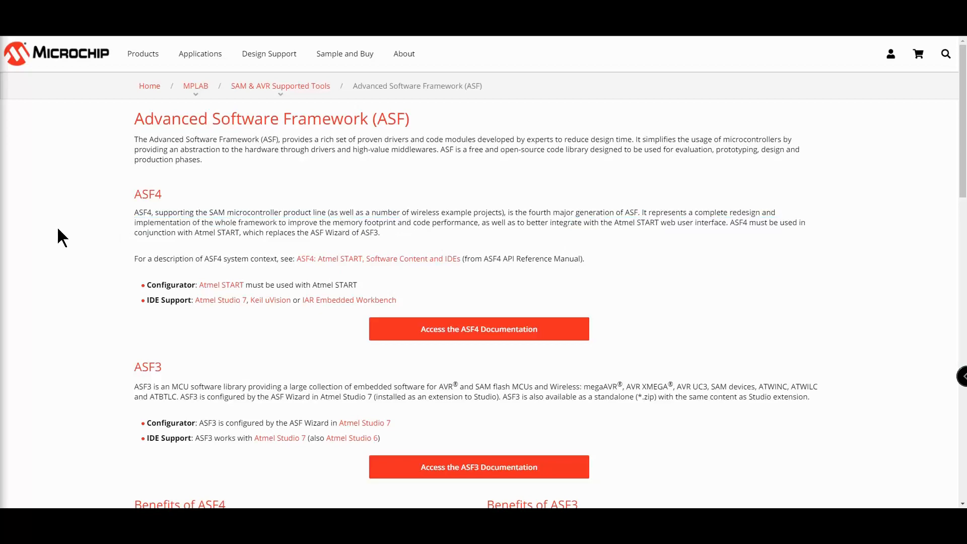
scroll("down", 3)
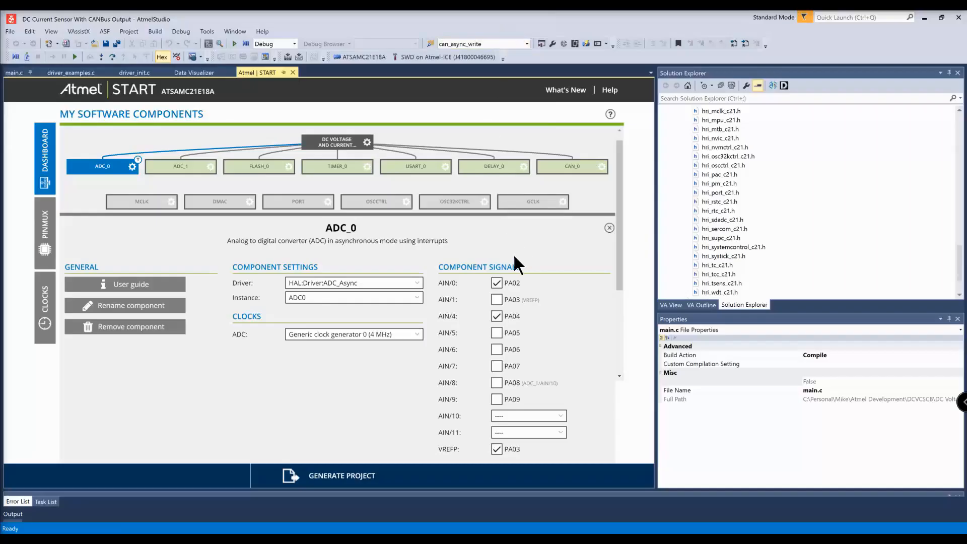
mouse_move(259, 425)
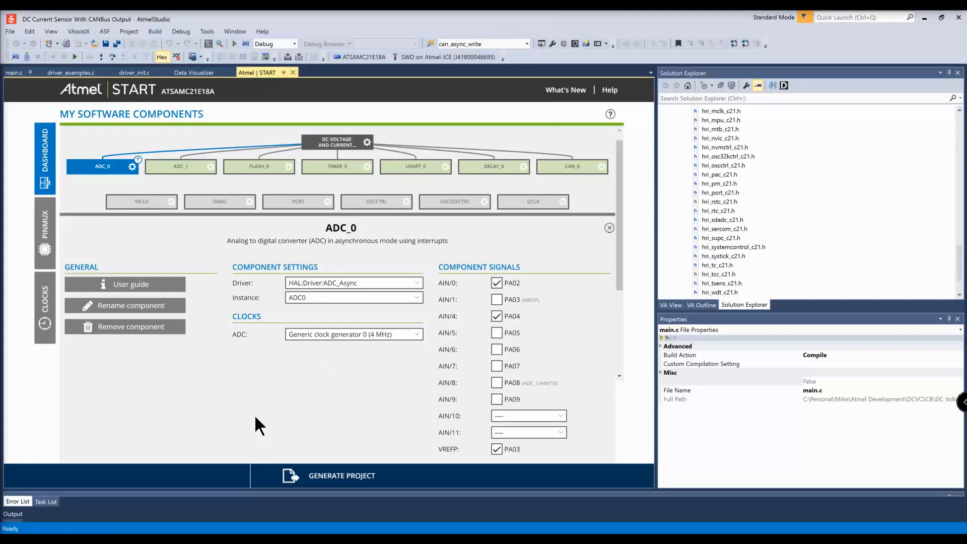
- Show the USART_0 block's settings, then the CAN_0 block's settings in the START dashboard
scroll("down", 3)
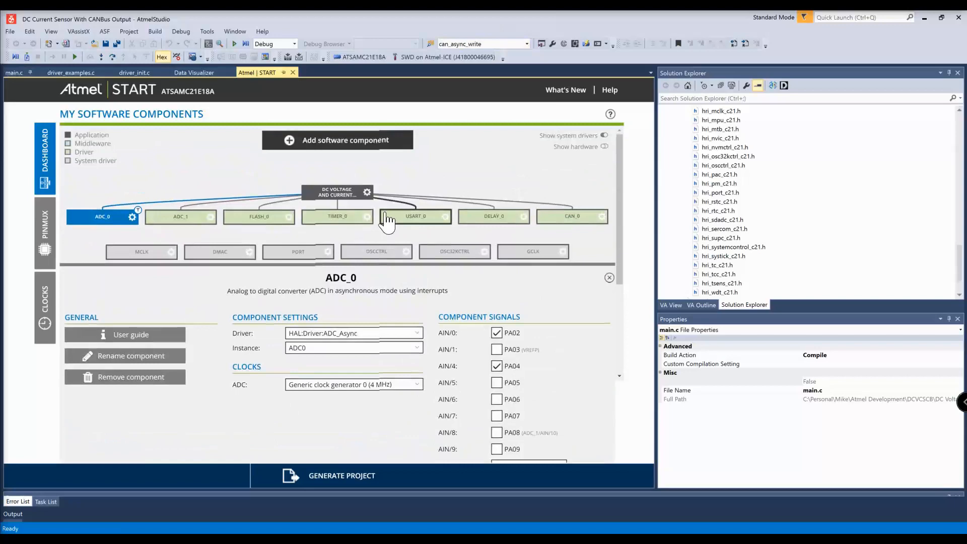
left_click(415, 216)
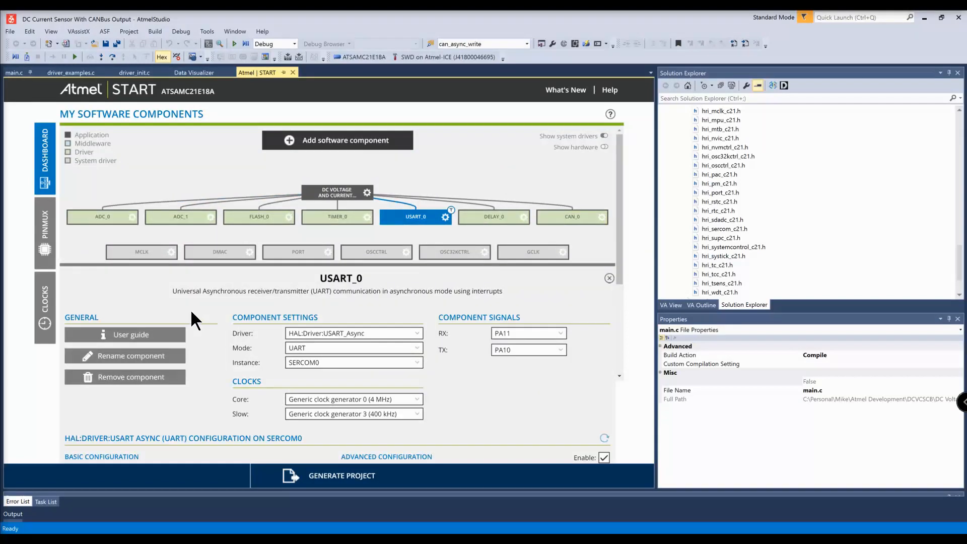
scroll("down", 3)
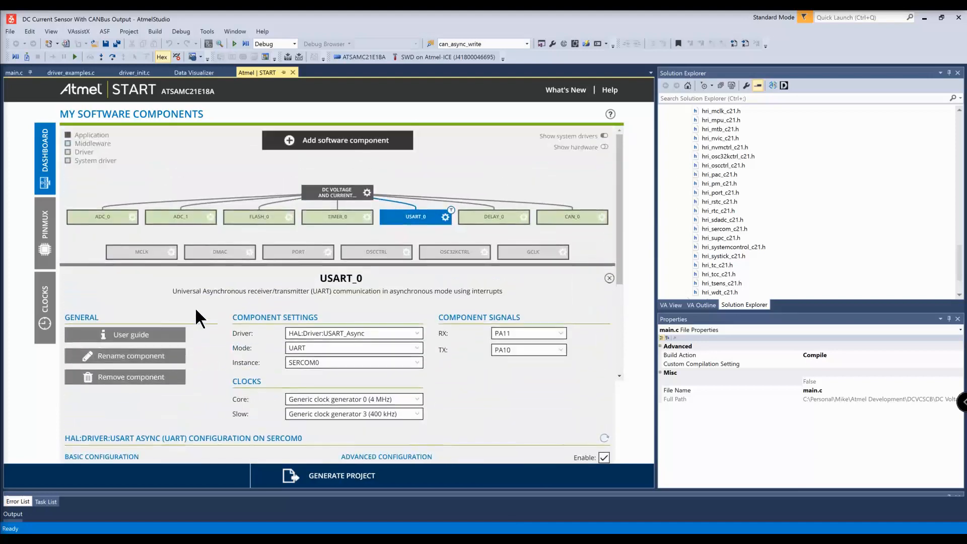
left_click(571, 216)
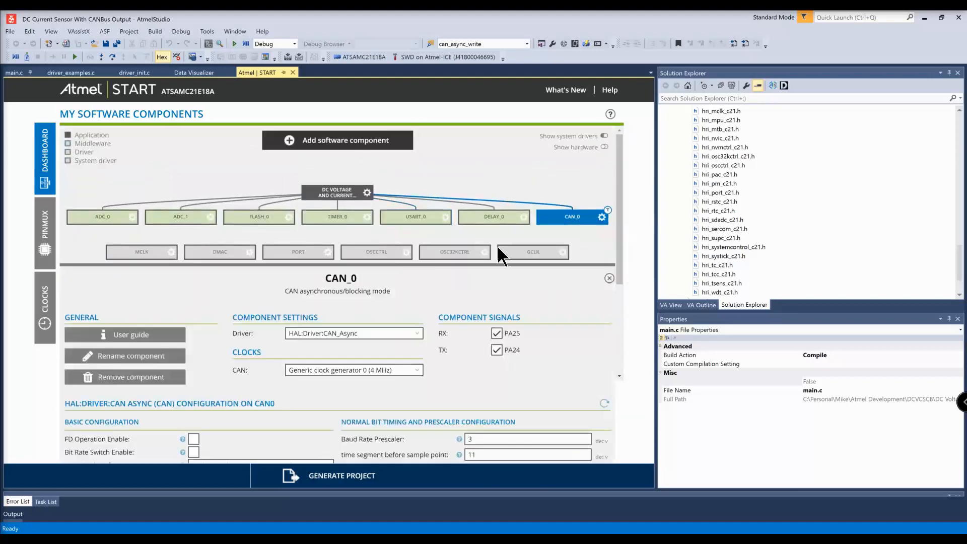
scroll("down", 3)
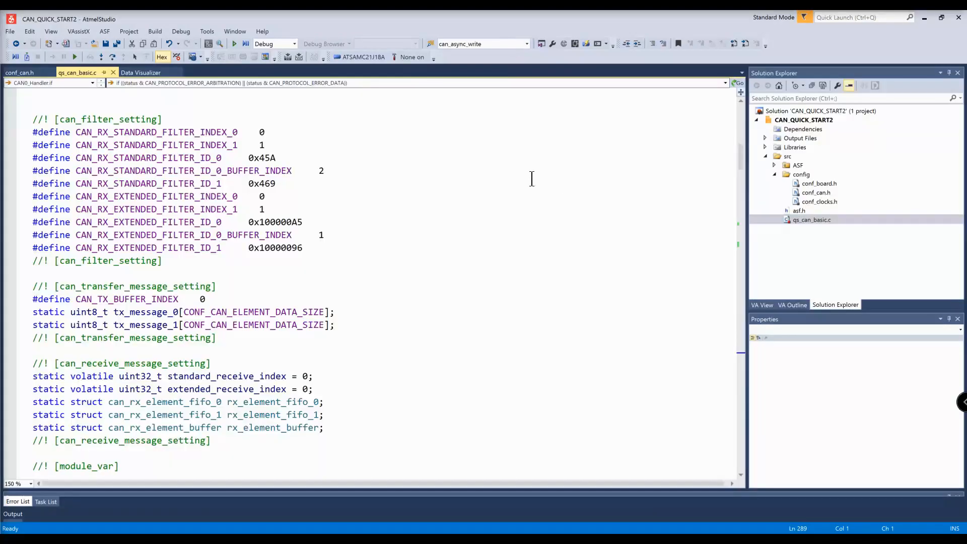
- Read down qs_can_basic.c through configure_can, the filter setup and transmit code into CAN0_Handler
scroll("down", 3)
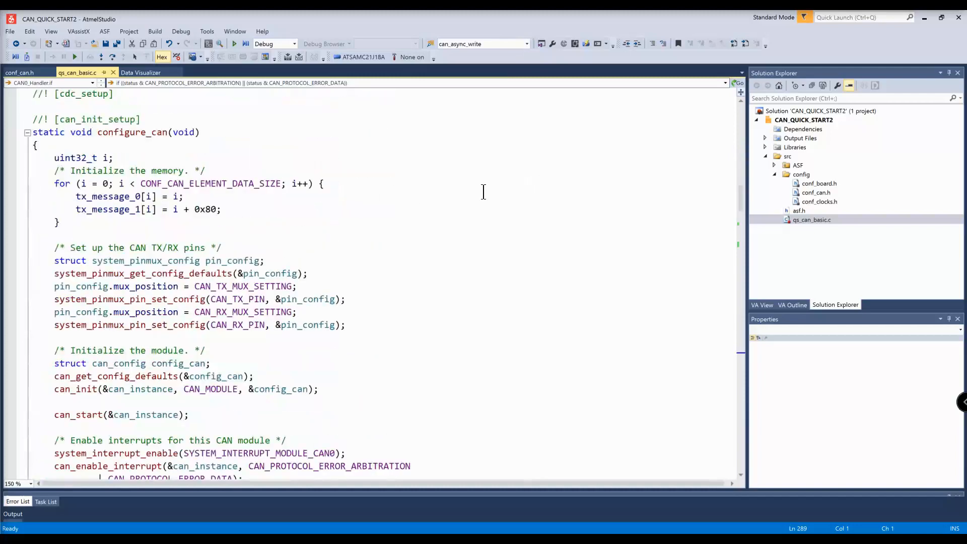
scroll("down", 3)
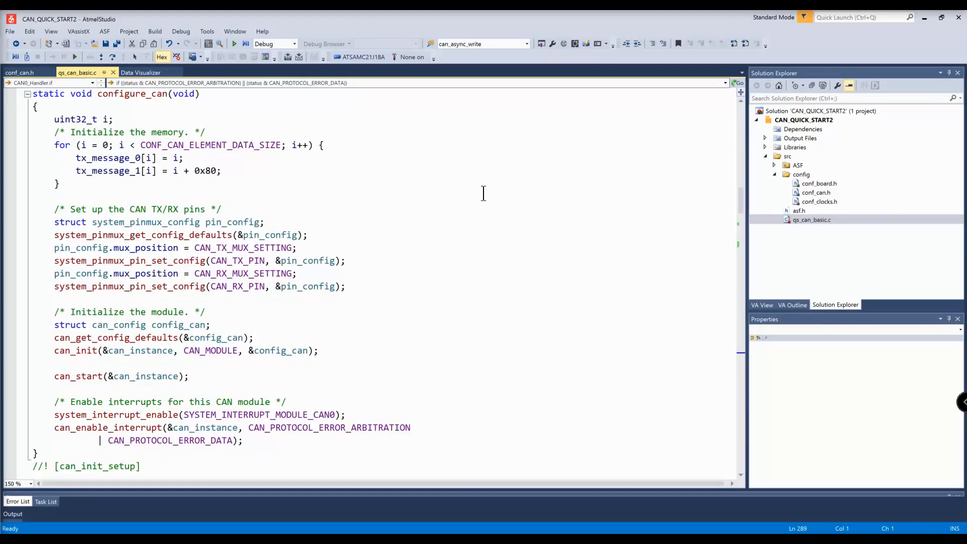
scroll("down", 3)
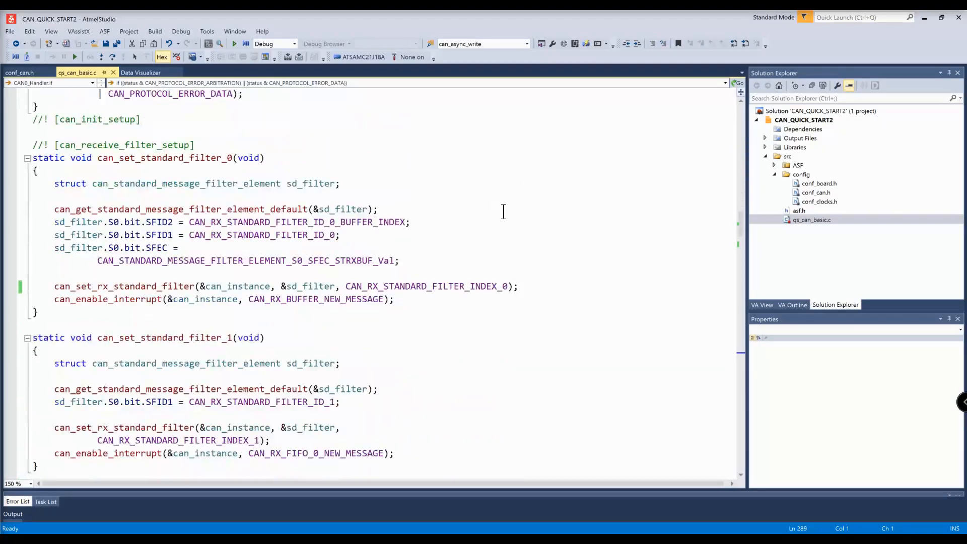
scroll("down", 3)
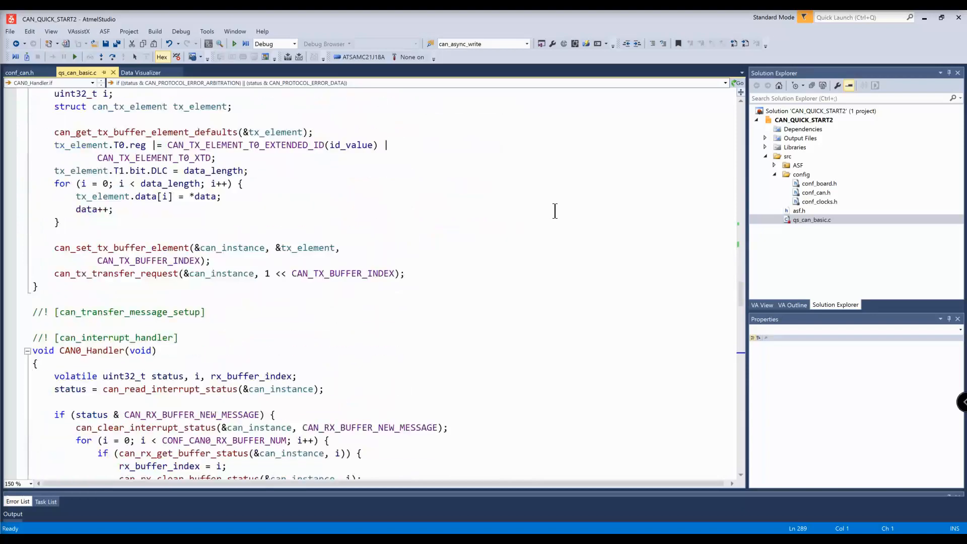
scroll("down", 3)
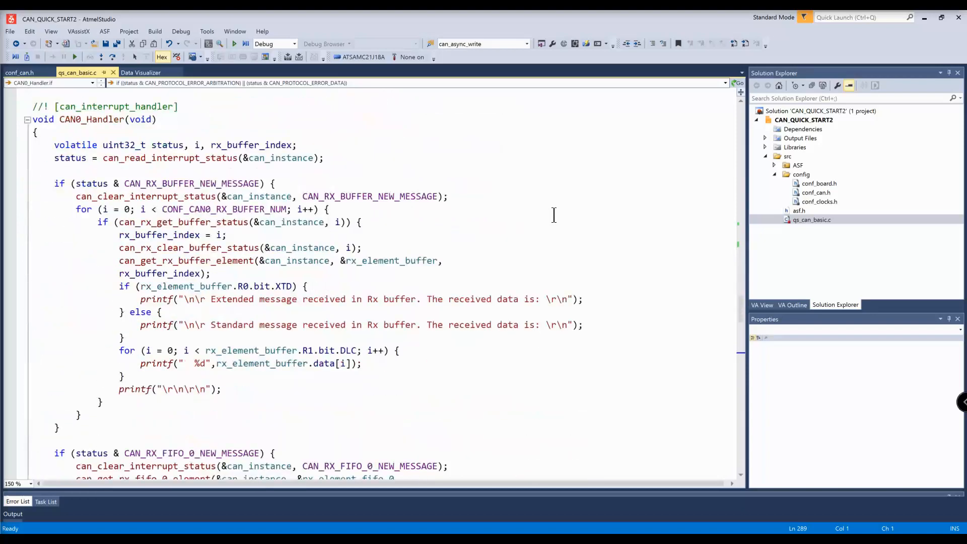
scroll("down", 3)
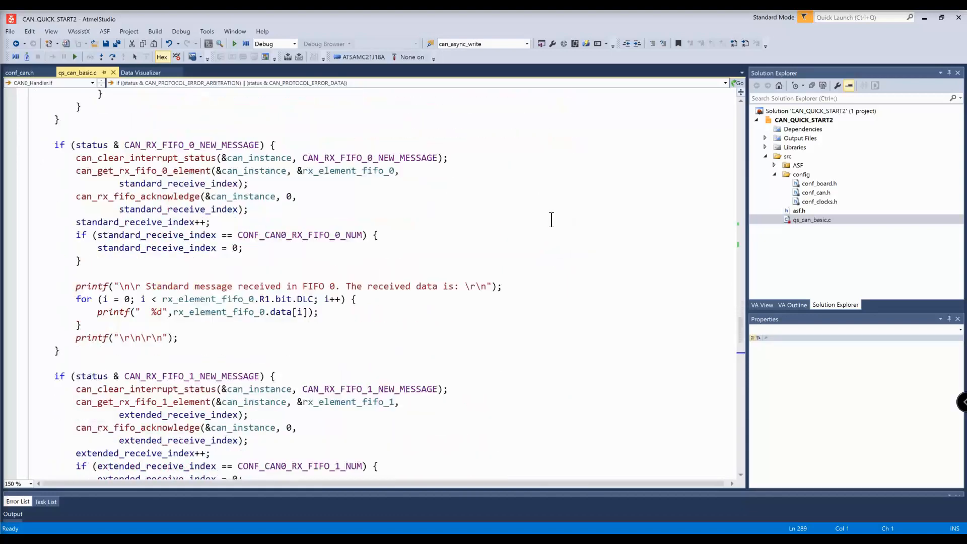